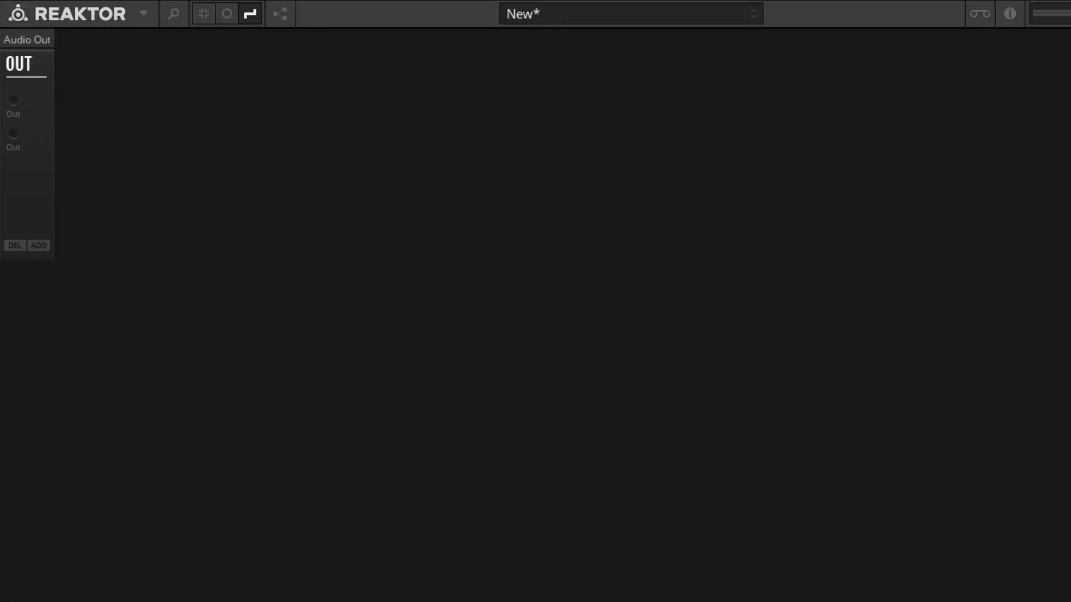
pyautogui.moveTo(463, 381)
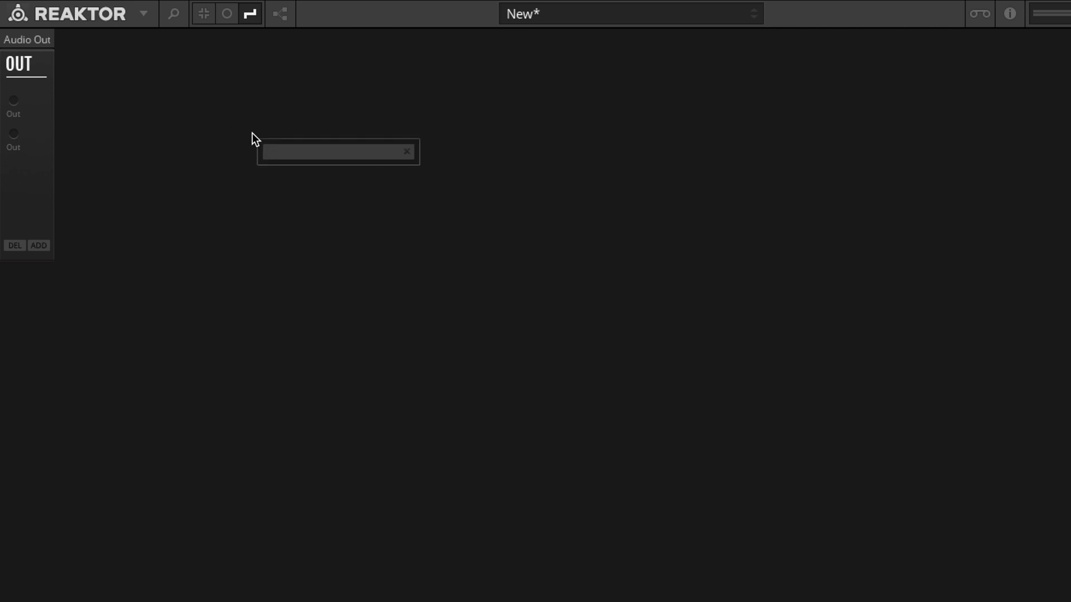
# Step: Search modules for 'seq' to add the Note Sequencer ahead of the Synth and Audio Out
pyautogui.write('seq')
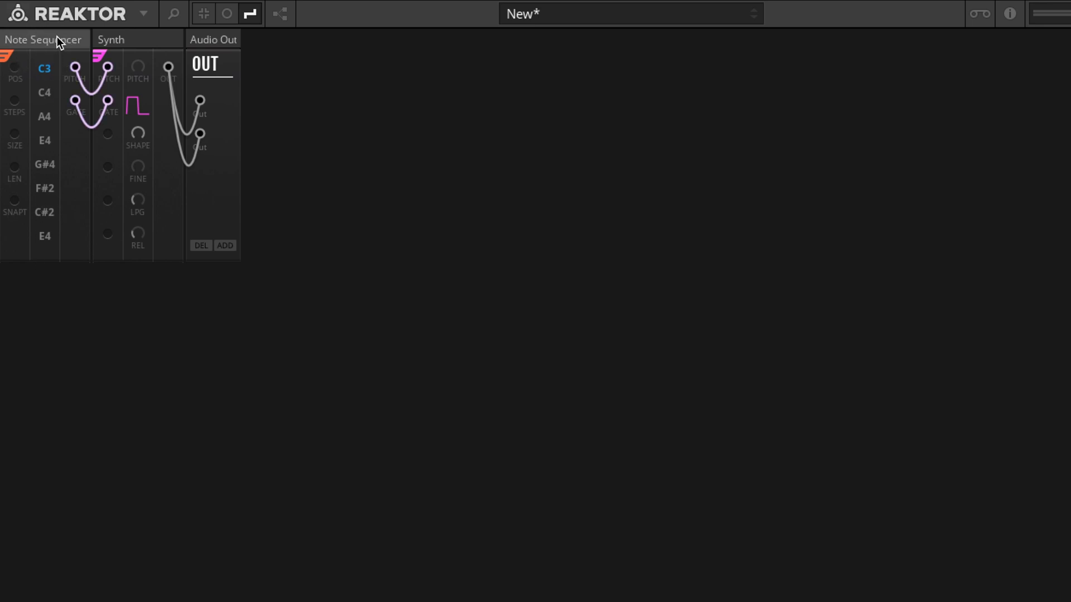
pyautogui.moveTo(19, 81)
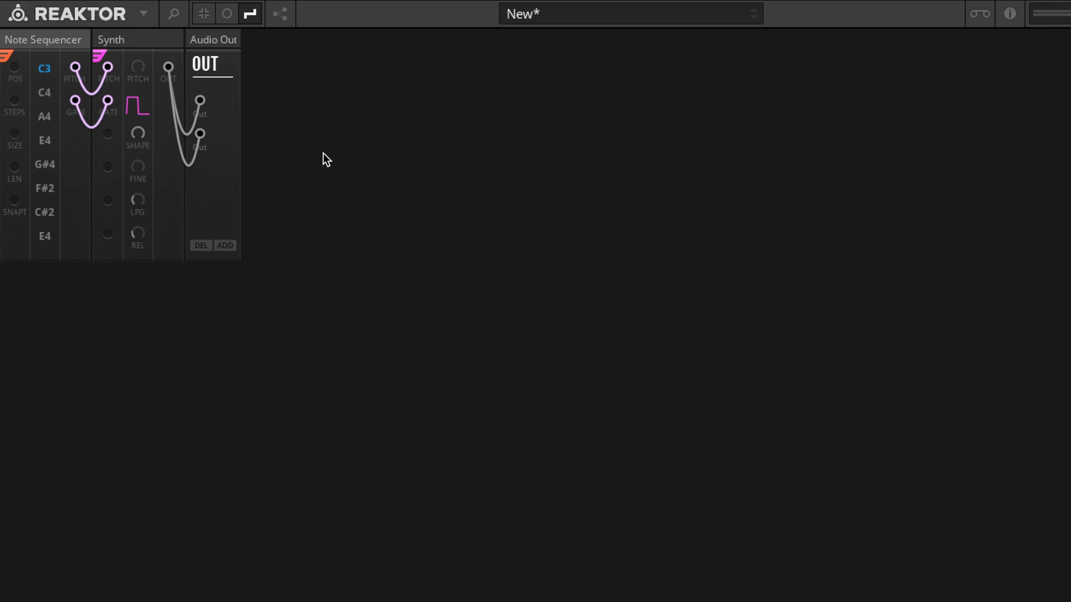
pyautogui.moveTo(18, 75)
pyautogui.write('f')
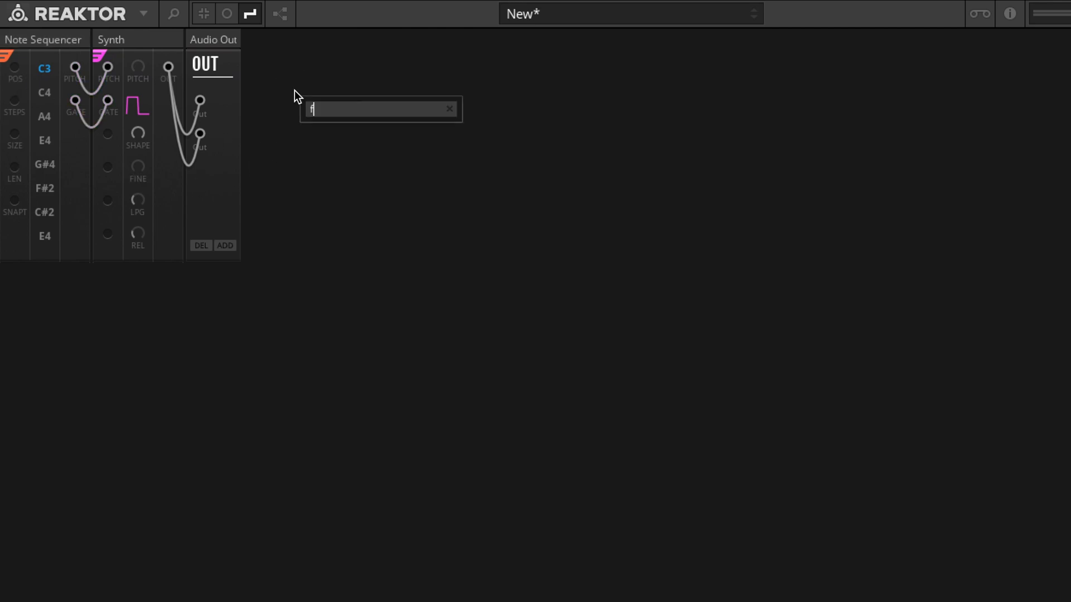
# Step: Add a Fader and a UTL-Nano Smoothers (Lin) module to drive sequencer position
pyautogui.write('ader')
pyautogui.write('smo')
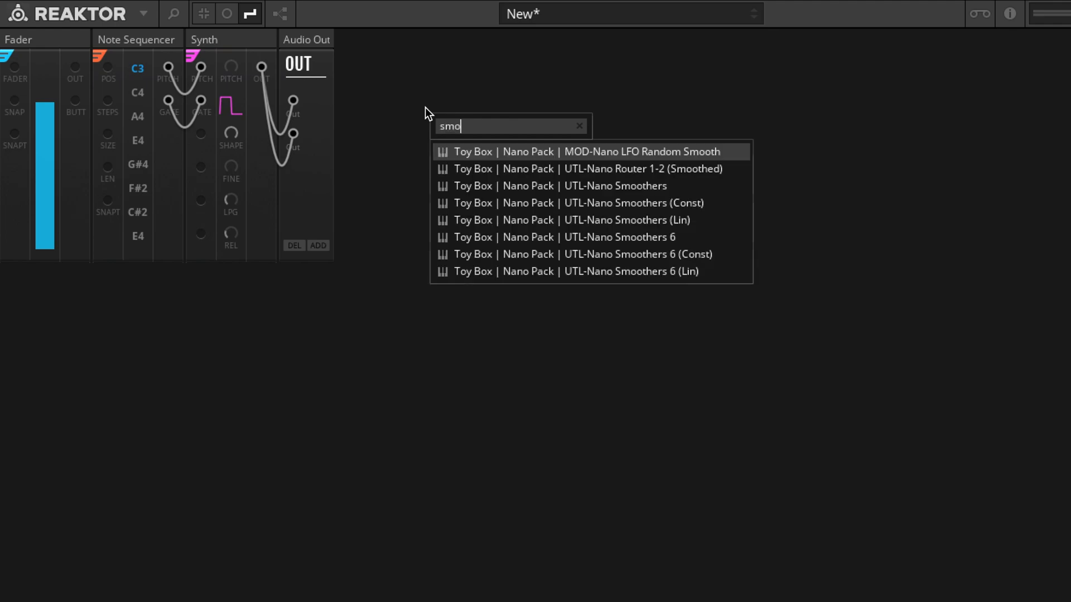
pyautogui.moveTo(570, 184)
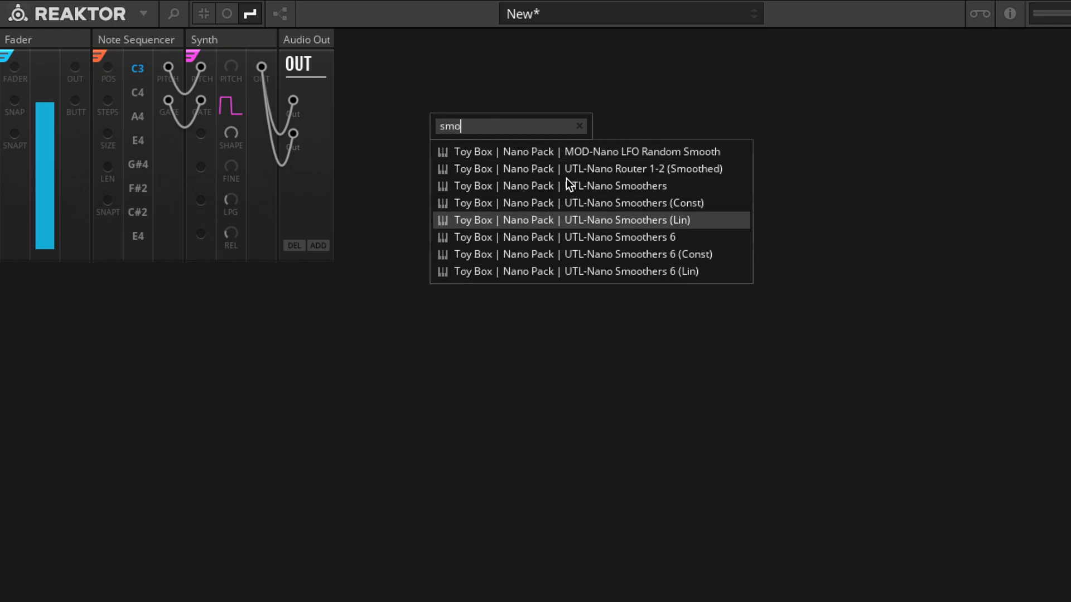
pyautogui.click(570, 221)
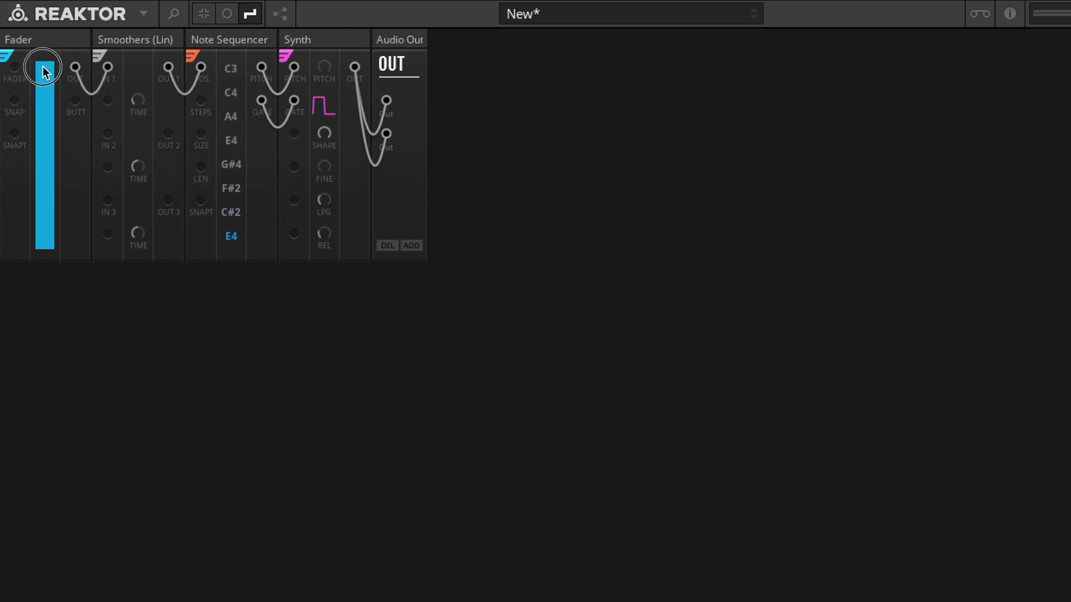
# Step: Sweep the fader down and up through the sequence steps, settling on G#4
pyautogui.moveTo(43, 71); pyautogui.dragTo(44, 198)
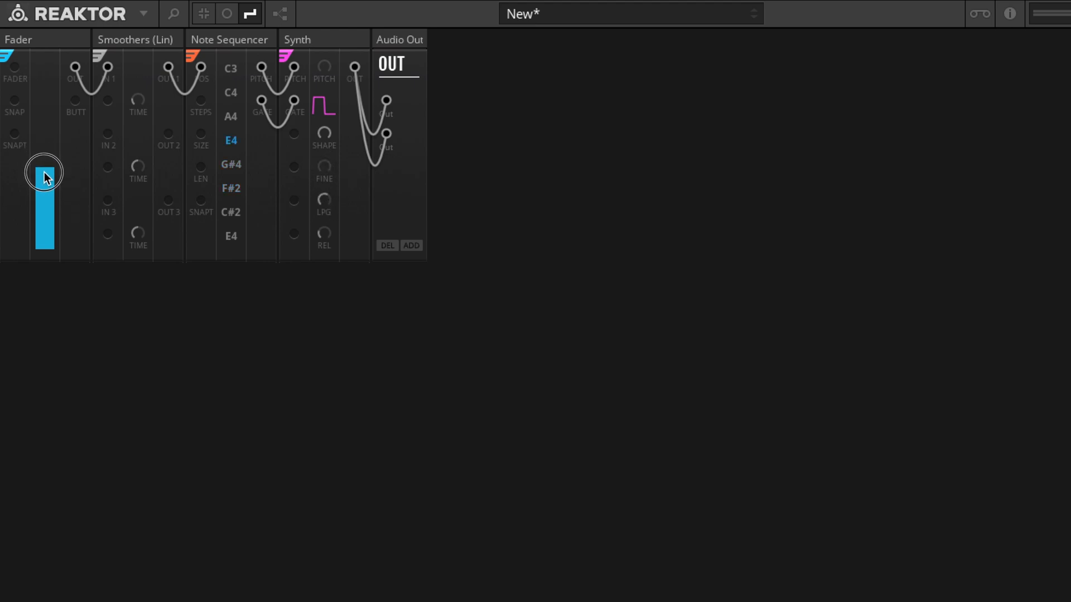
pyautogui.moveTo(43, 178); pyautogui.dragTo(52, 140)
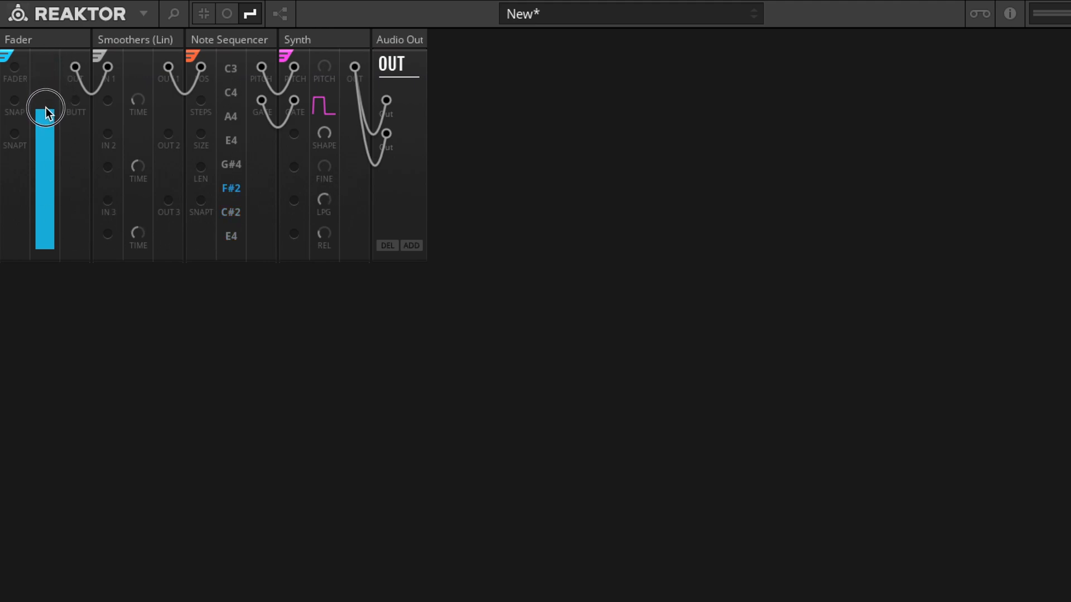
pyautogui.moveTo(45, 109); pyautogui.dragTo(45, 143)
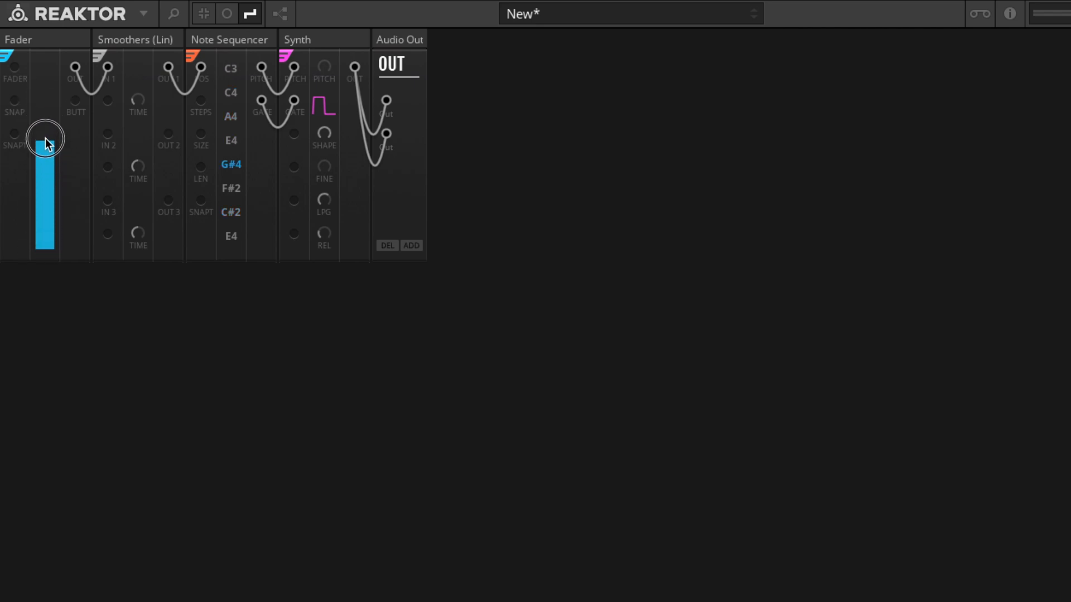
pyautogui.moveTo(45, 137); pyautogui.dragTo(45, 73)
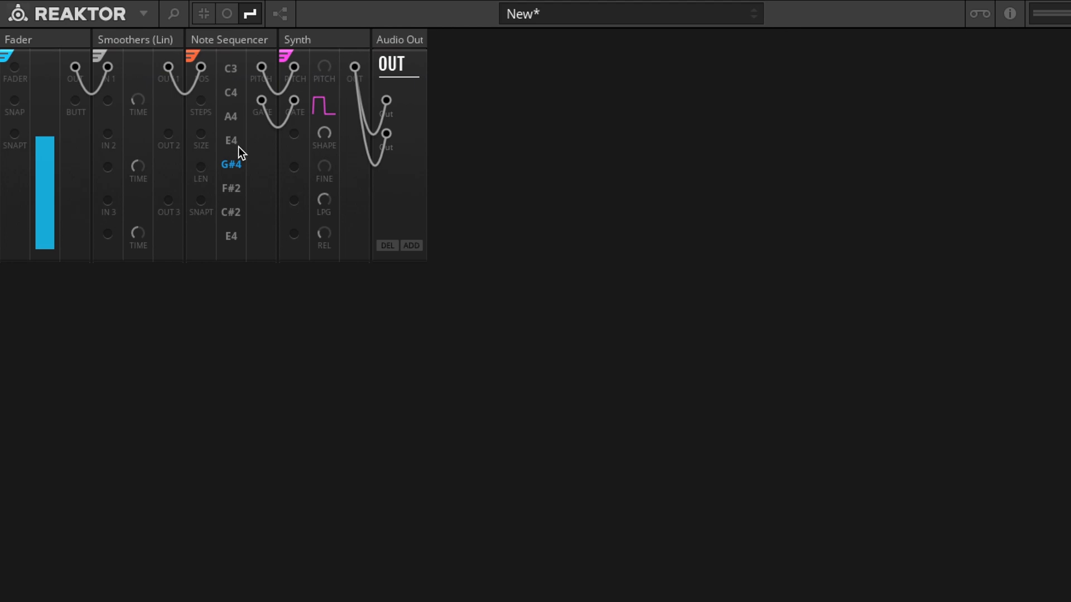
pyautogui.moveTo(254, 168)
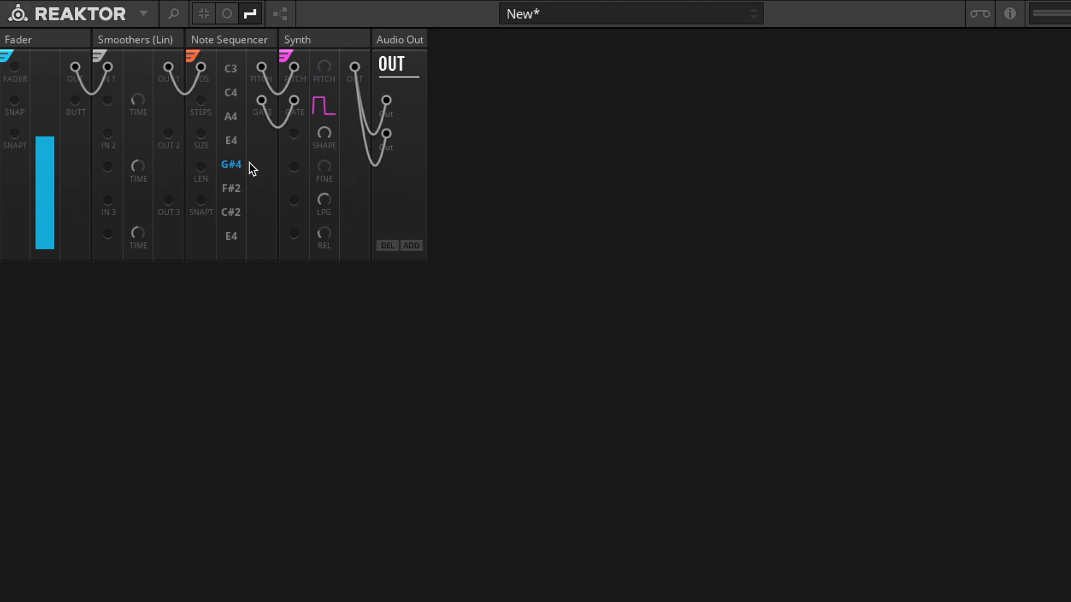
pyautogui.moveTo(242, 177)
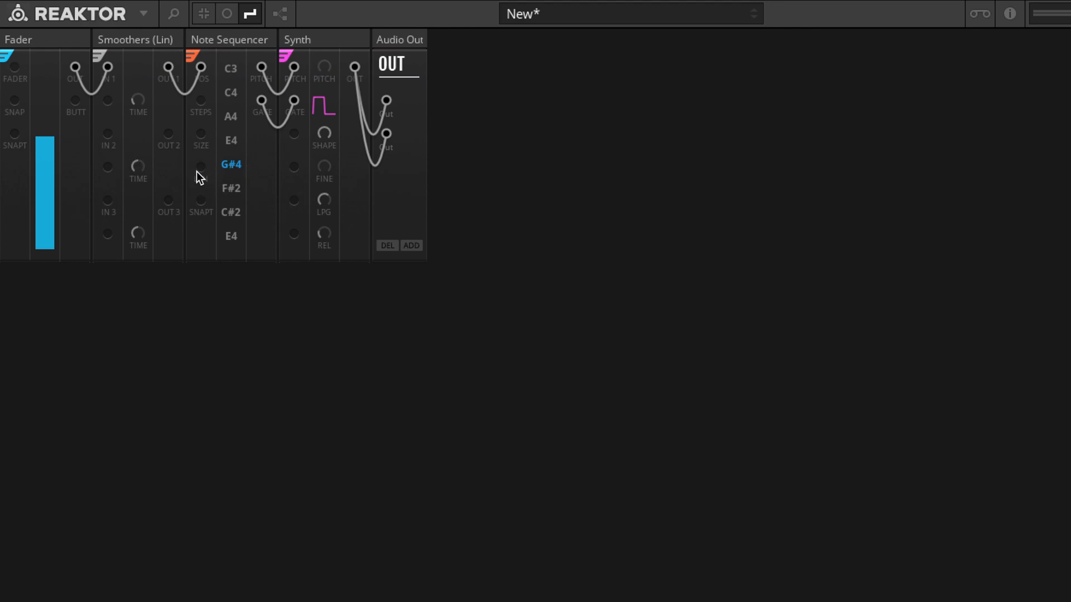
pyautogui.moveTo(201, 172)
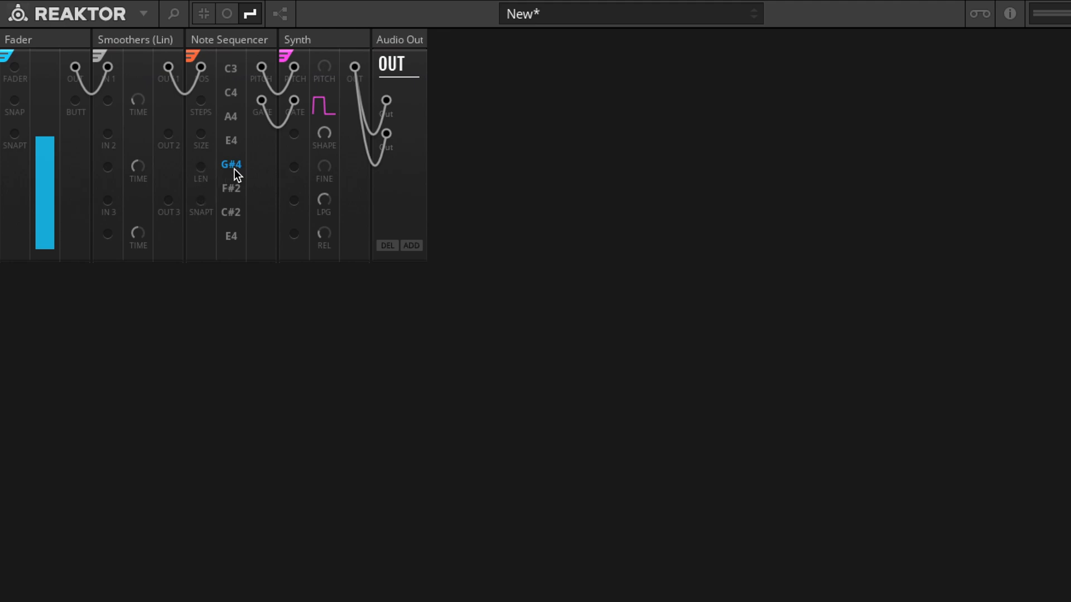
pyautogui.moveTo(76, 59)
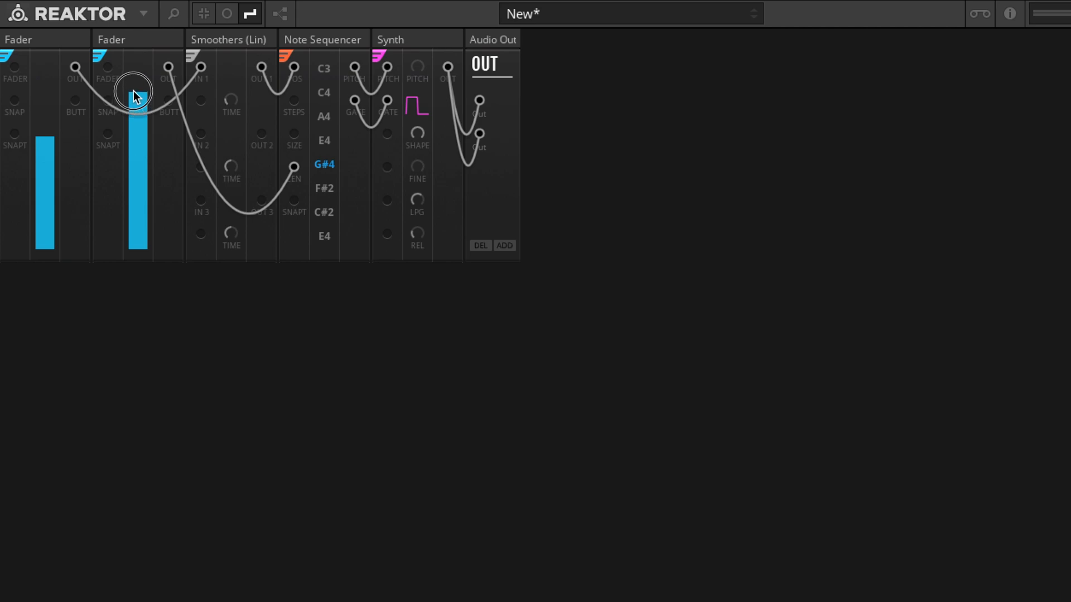
# Step: Raise the second fader to change sequence length, then push the first fader to maximum
pyautogui.moveTo(136, 96); pyautogui.dragTo(137, 64)
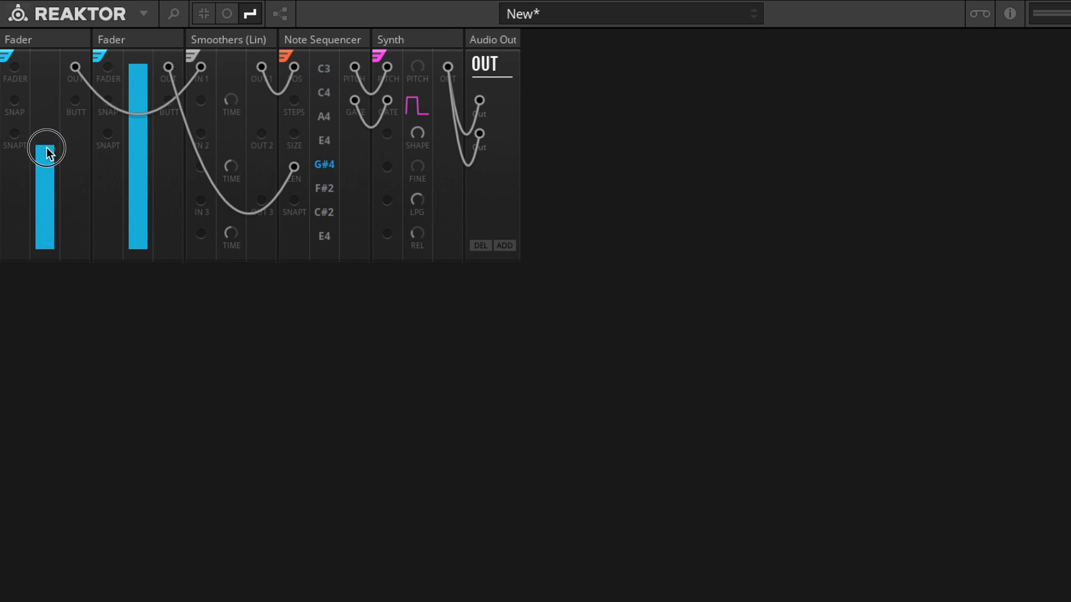
pyautogui.moveTo(47, 150); pyautogui.dragTo(47, 176)
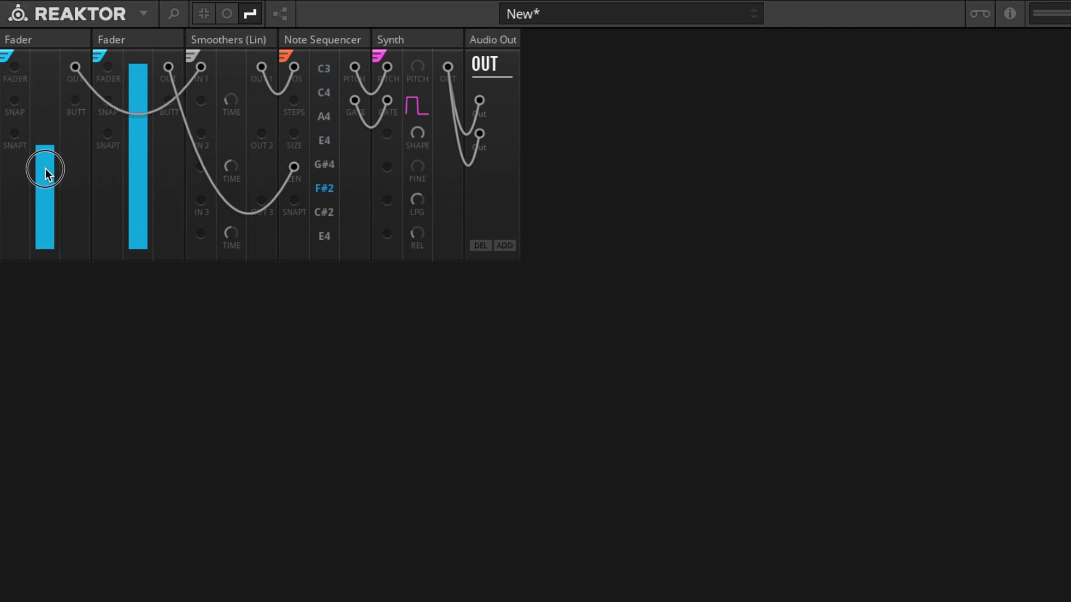
pyautogui.moveTo(46, 171); pyautogui.dragTo(46, 82)
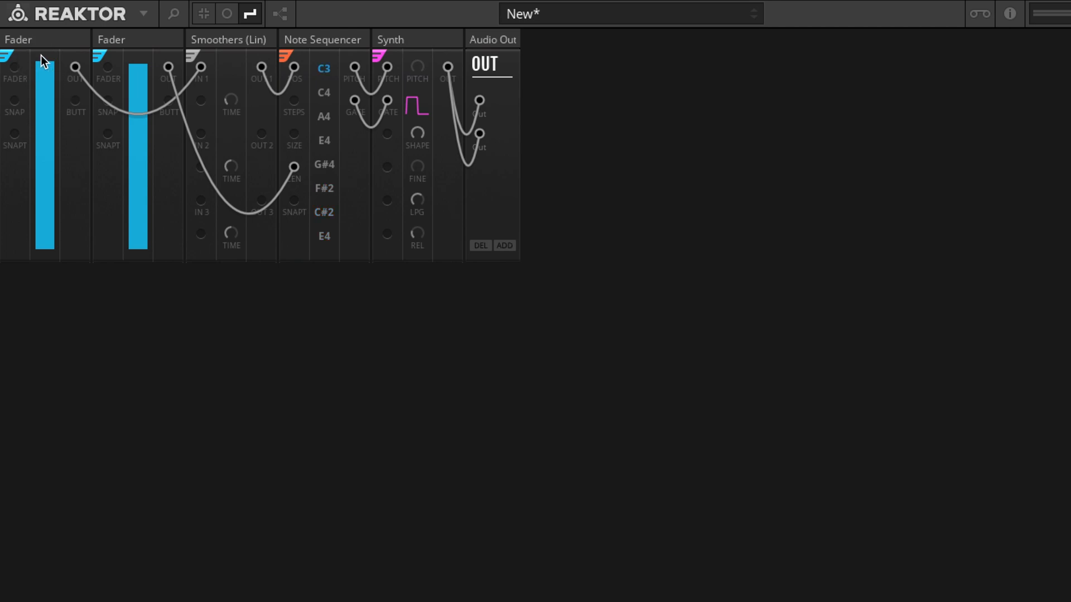
pyautogui.moveTo(51, 71)
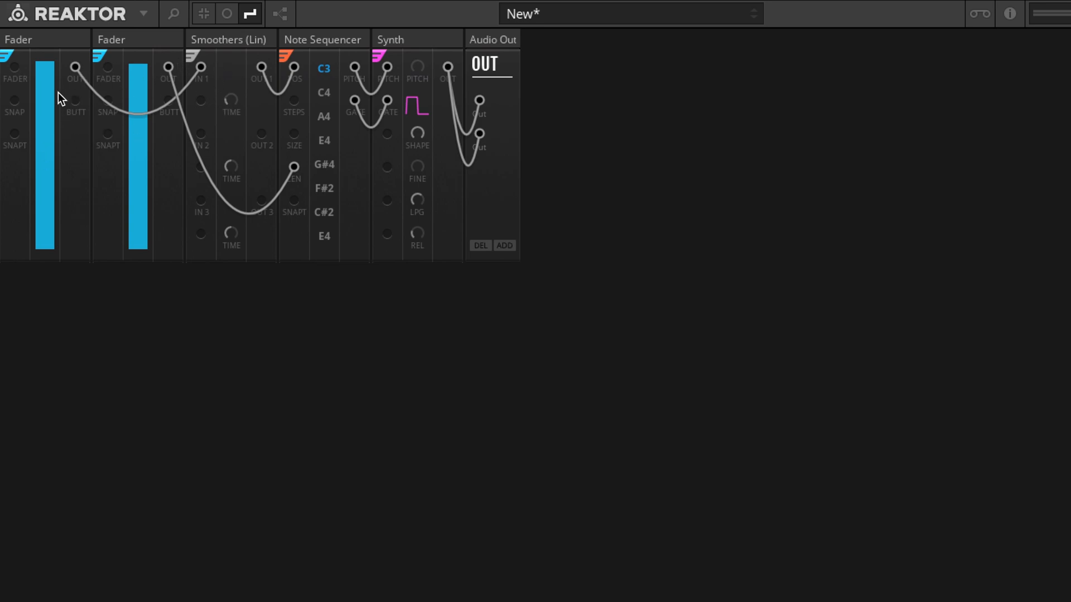
pyautogui.moveTo(346, 146)
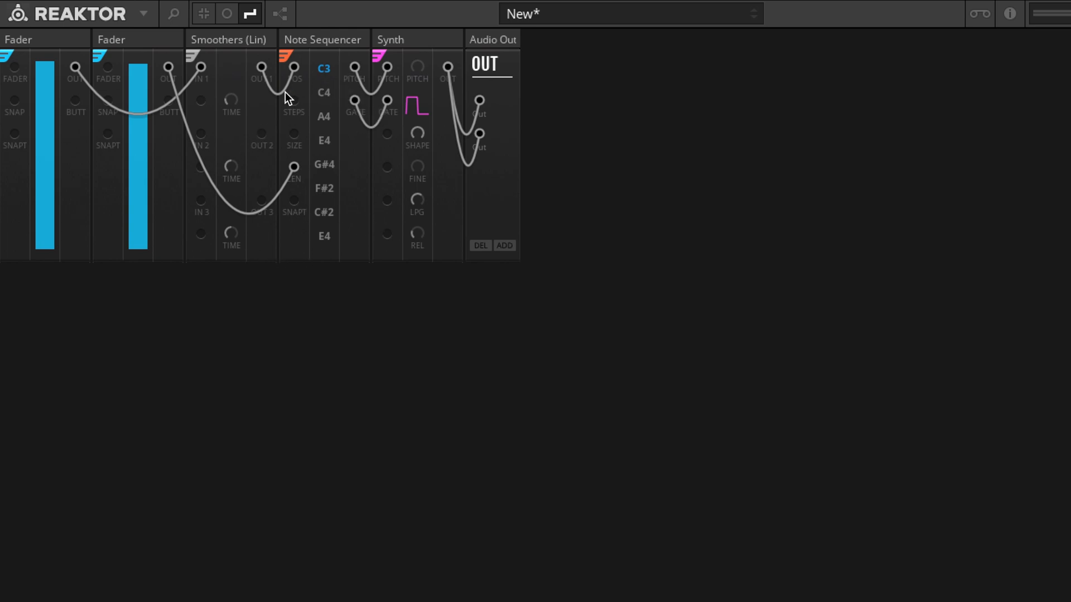
pyautogui.moveTo(178, 139)
pyautogui.write('ramp')
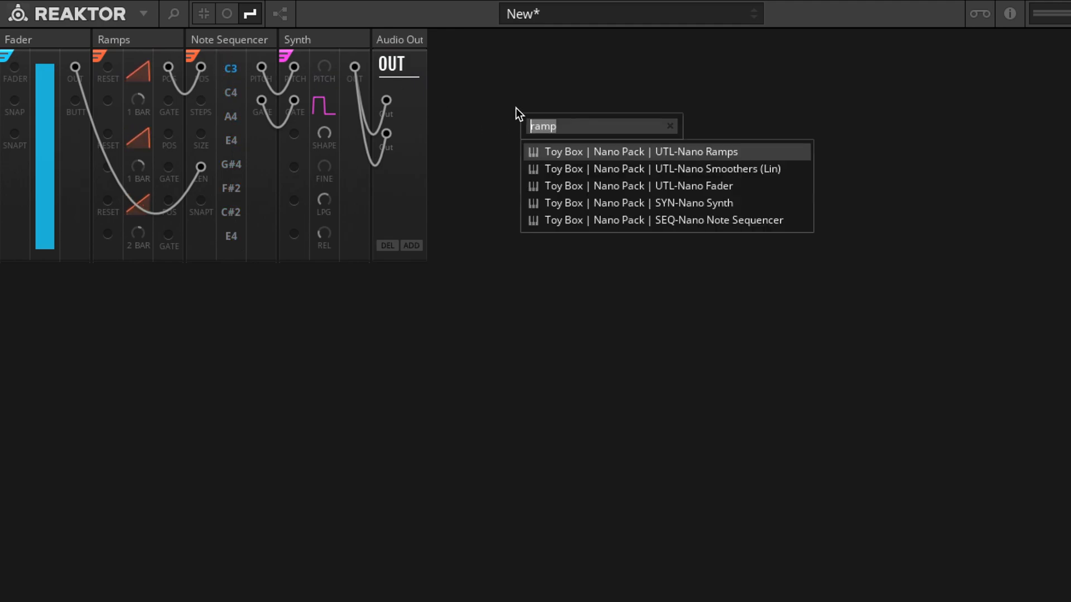
# Step: Search 'shaper', add the Nano Shapers block, then drag it back out of the rack
pyautogui.write('shaper')
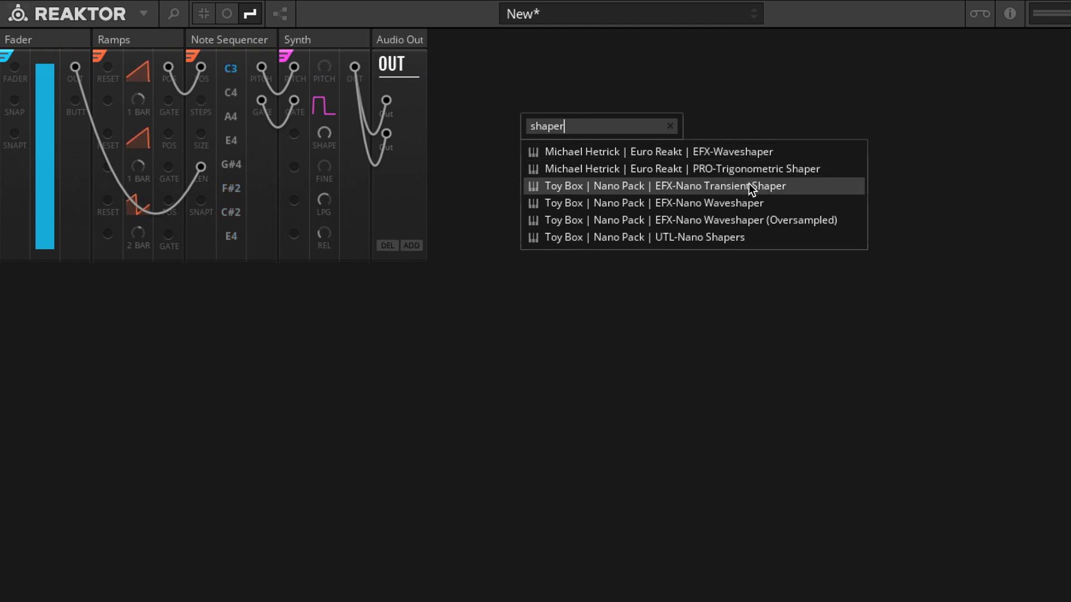
pyautogui.click(699, 237)
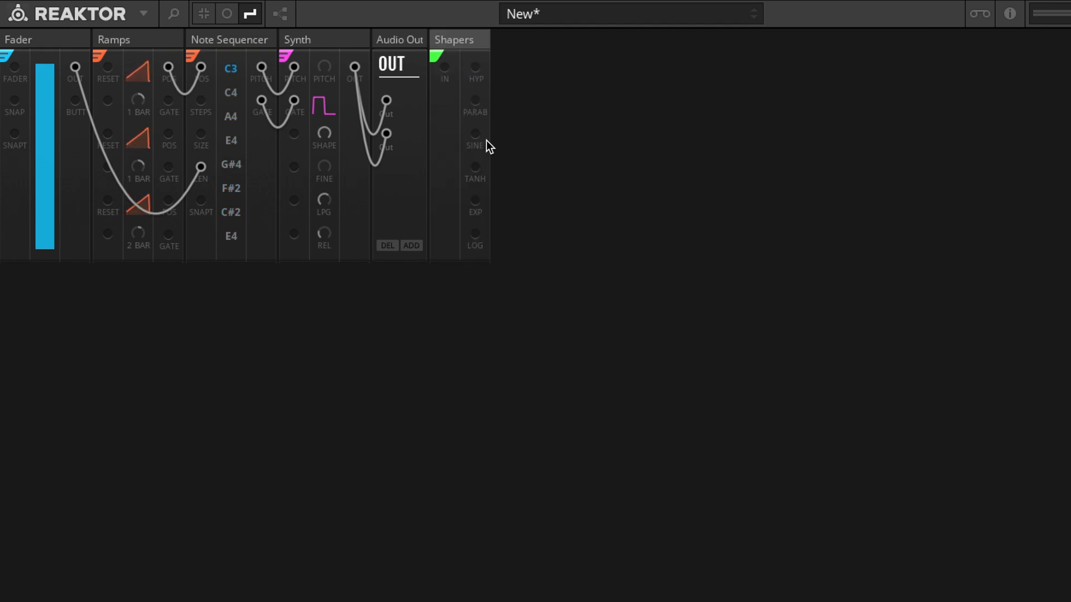
pyautogui.moveTo(454, 39); pyautogui.dragTo(218, 46)
pyautogui.write('scope')
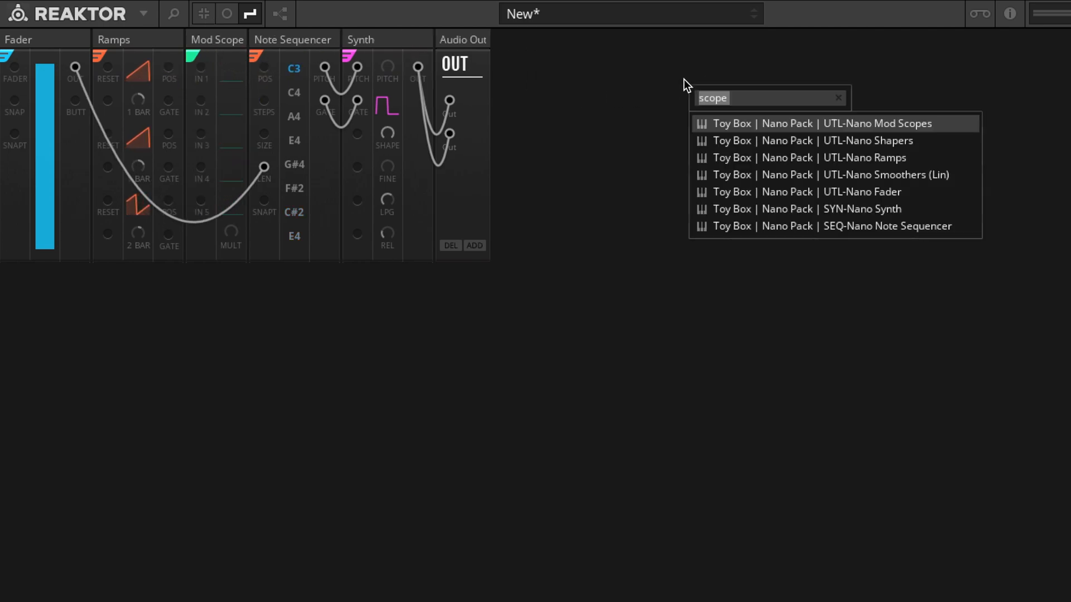
# Step: Add SEQ-Nano Position Effects via 'pos', switch its mode and raise its depth
pyautogui.write('pos')
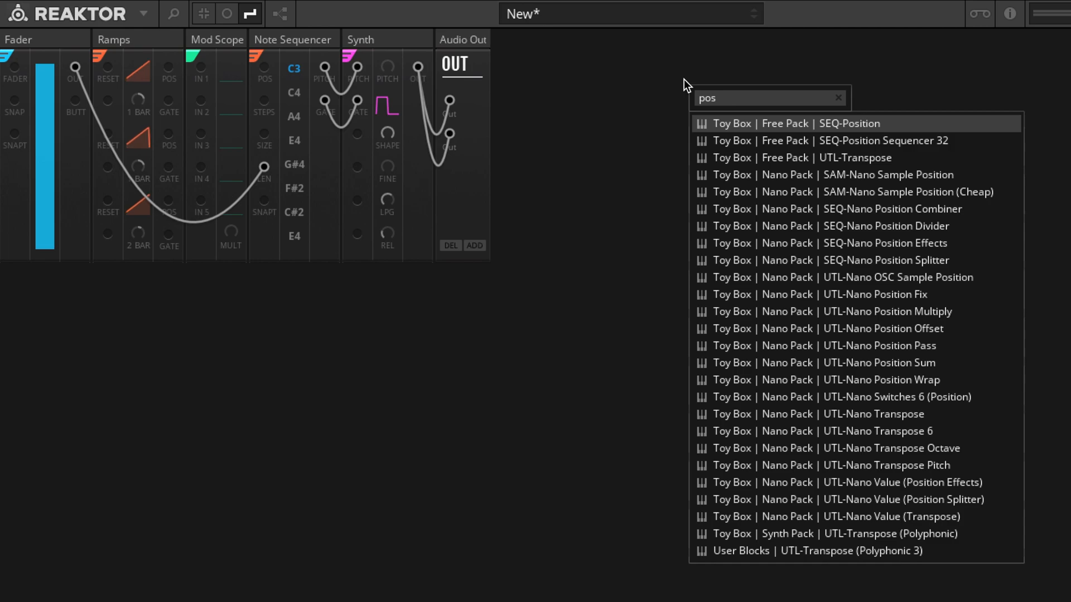
pyautogui.moveTo(796, 247)
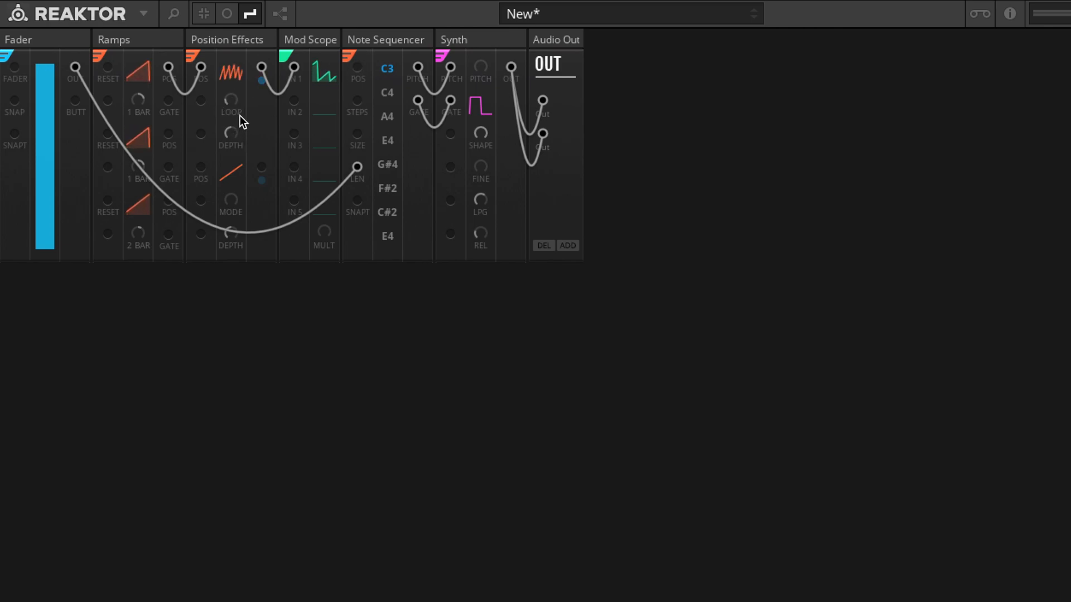
pyautogui.click(229, 119)
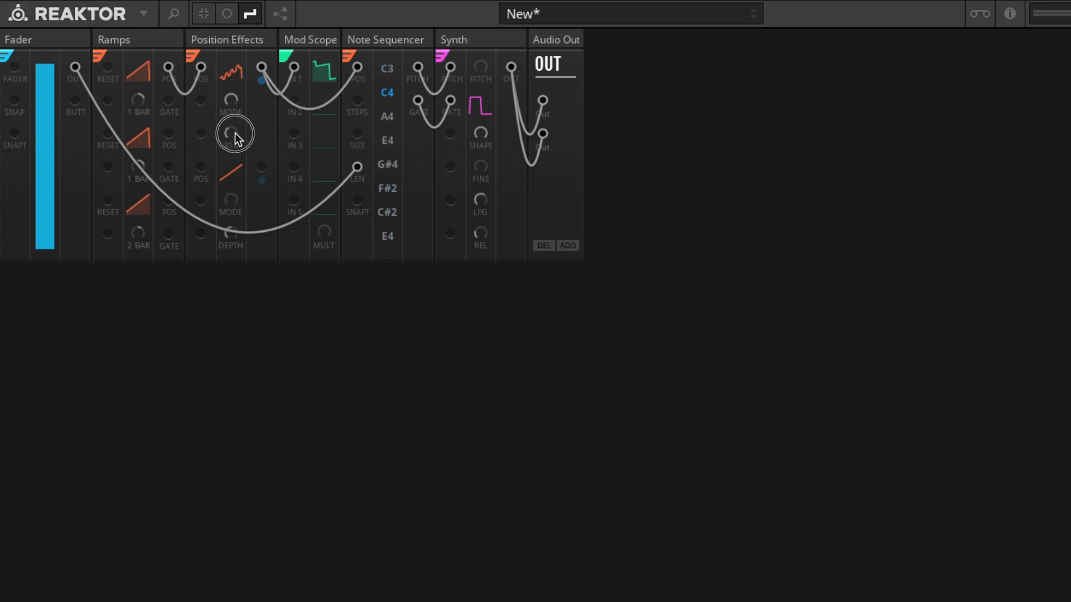
pyautogui.moveTo(232, 136); pyautogui.dragTo(237, 115)
pyautogui.write('lfo')
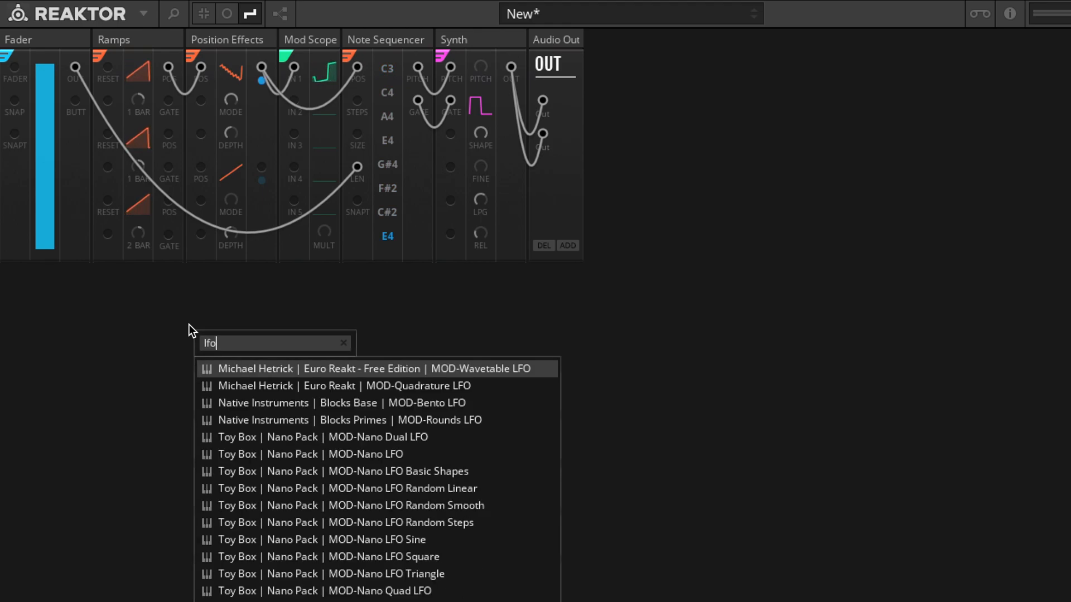
pyautogui.moveTo(267, 470)
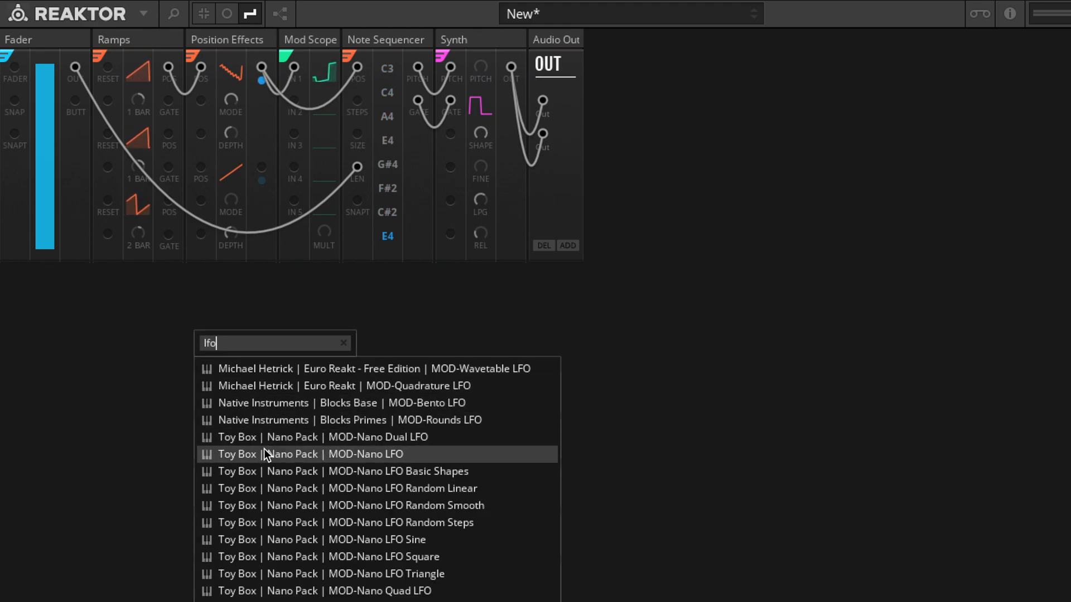
# Step: Add the MOD-Nano LFO and cable its output into Position Effects DEPTH
pyautogui.click(310, 454)
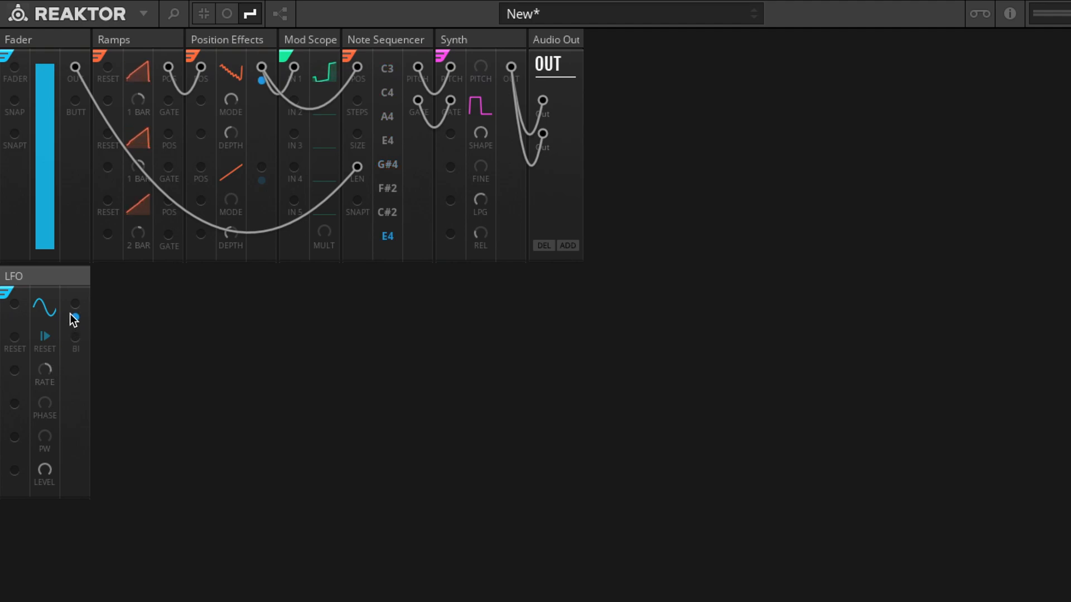
pyautogui.moveTo(75, 304); pyautogui.dragTo(200, 134)
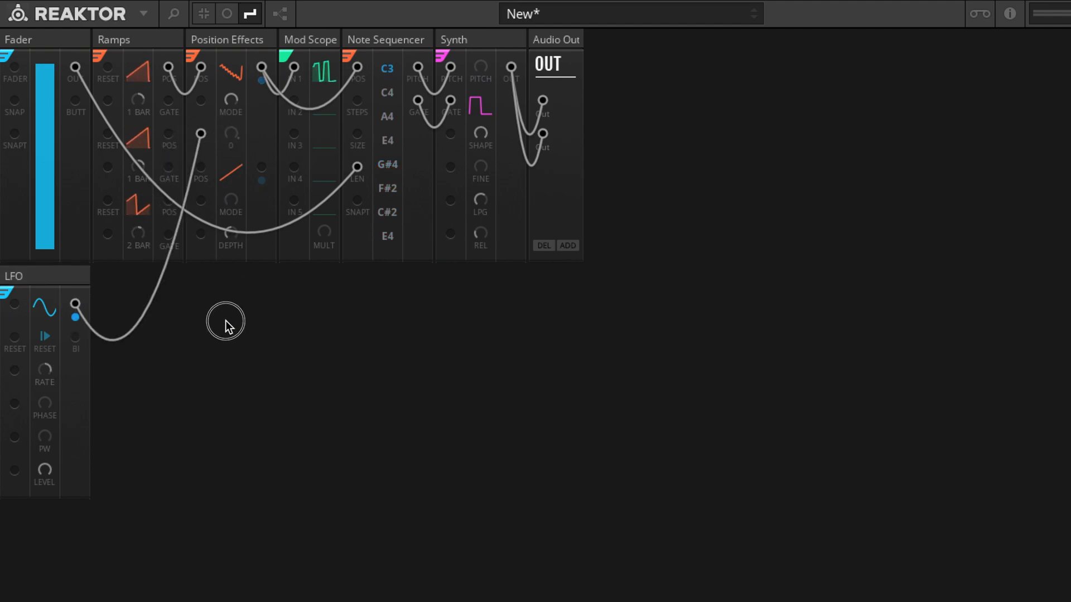